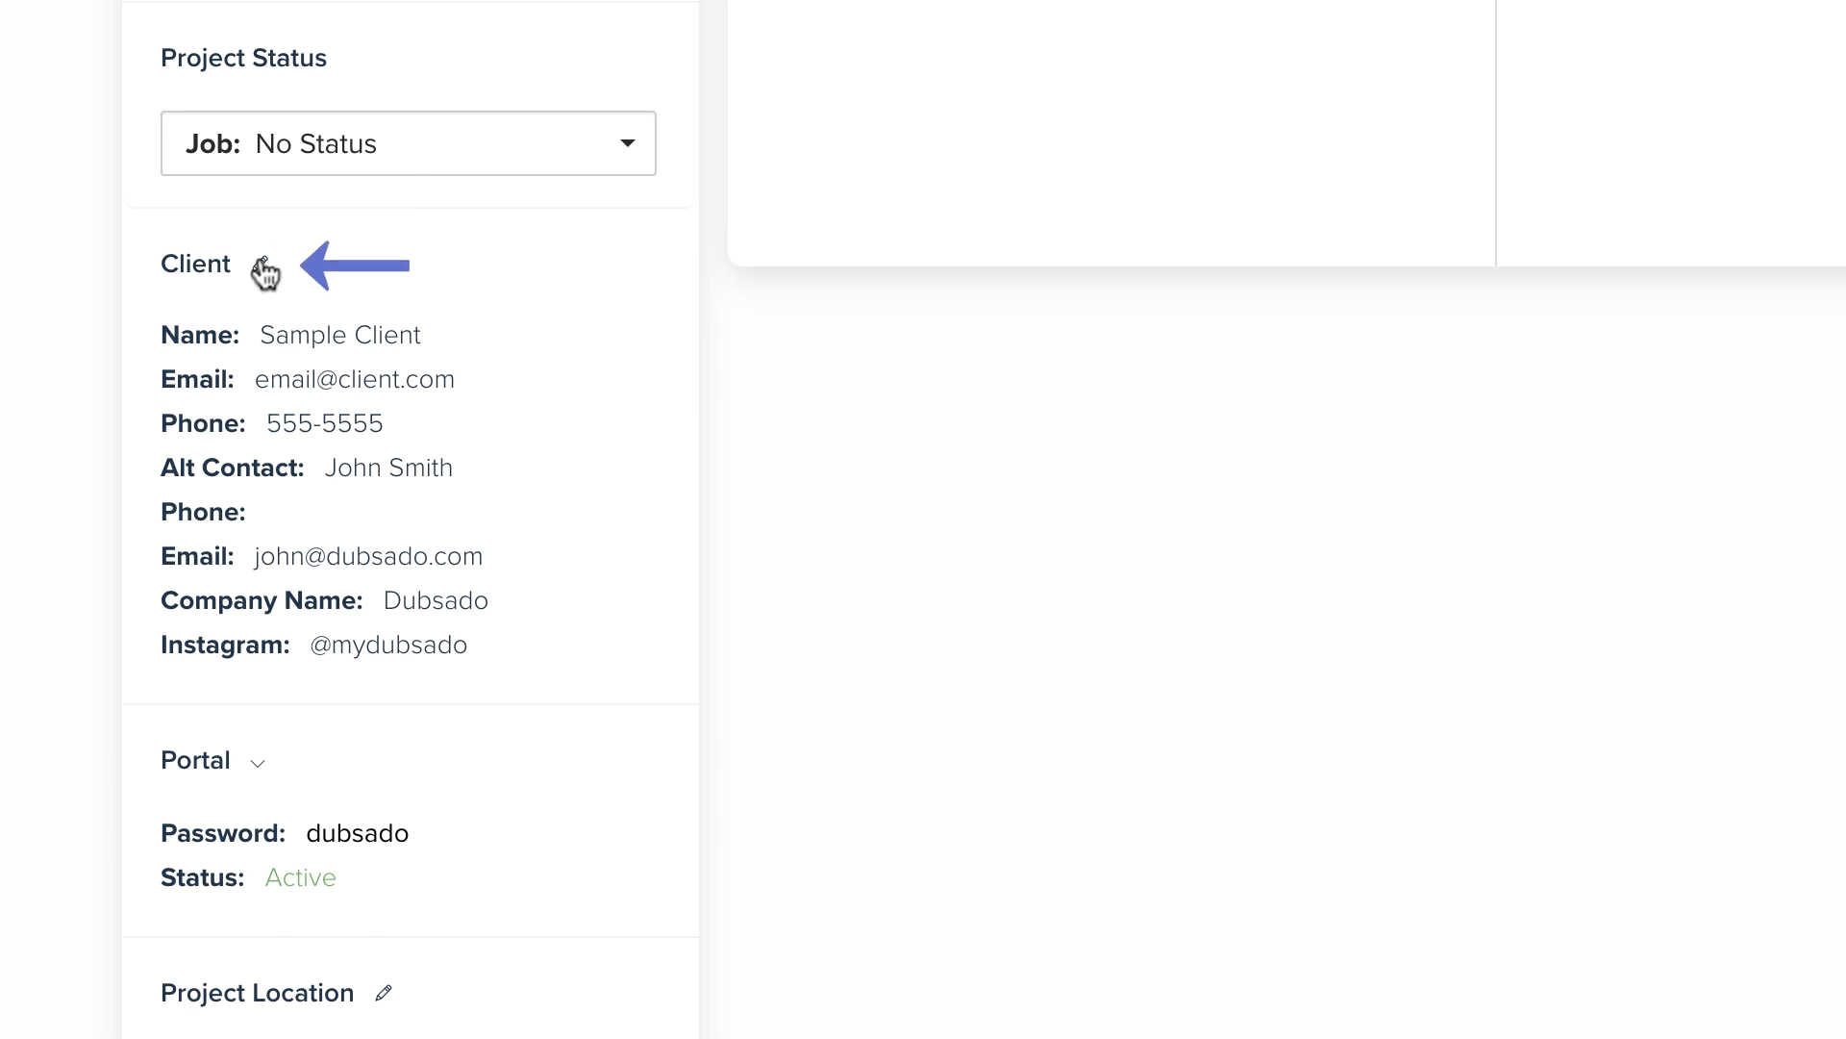
Bring up the Edit Client dialog for the project's sample client.
left_click(262, 263)
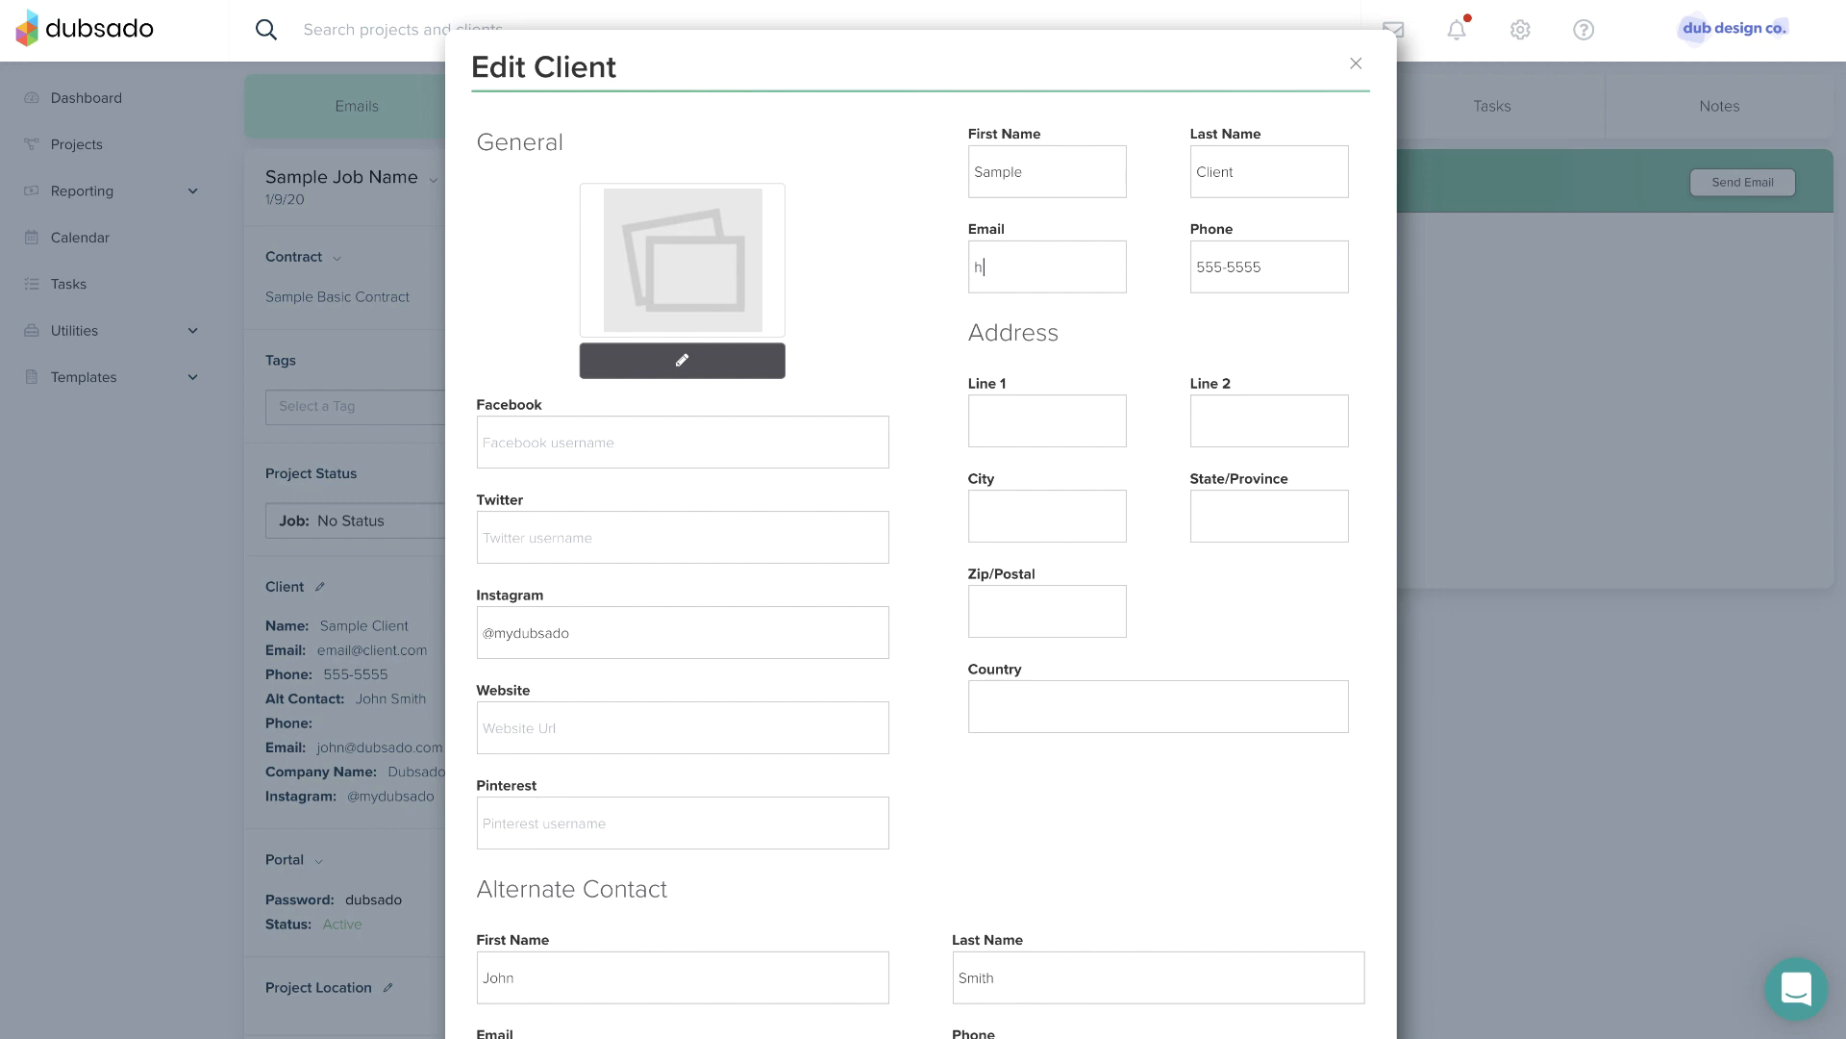
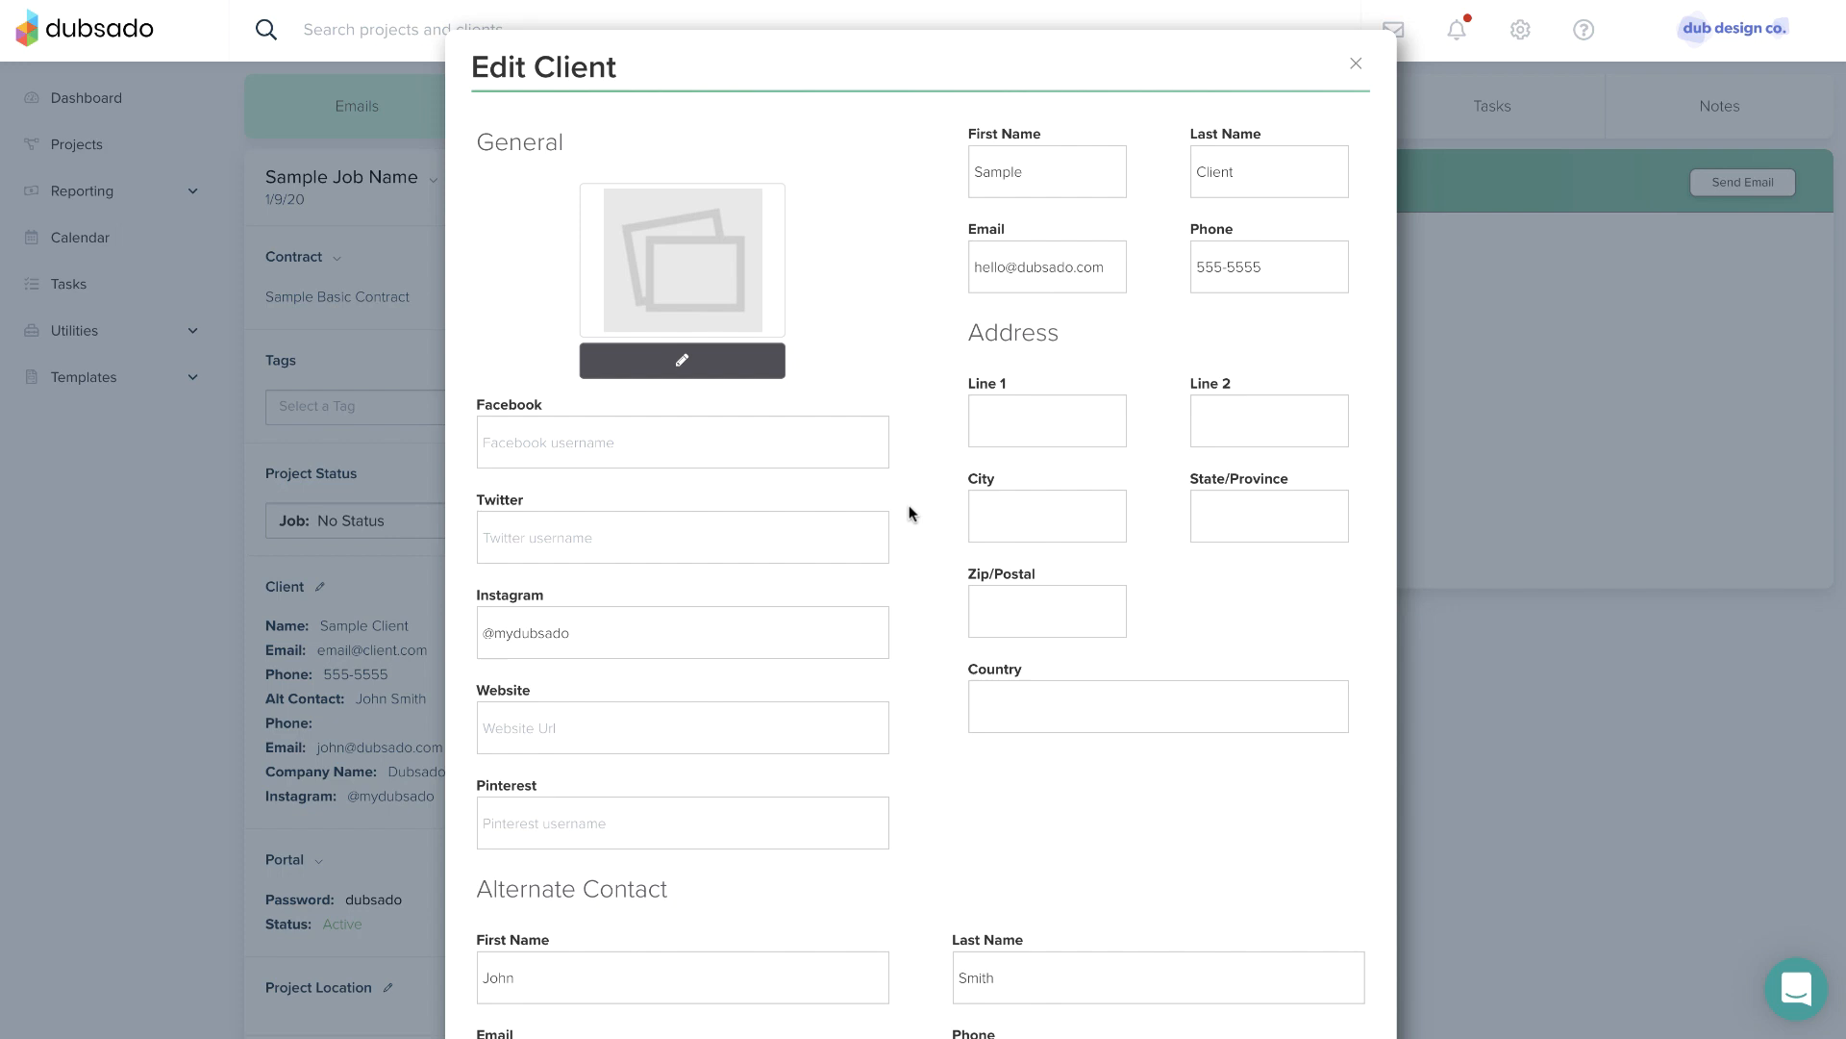
scroll("down", 3)
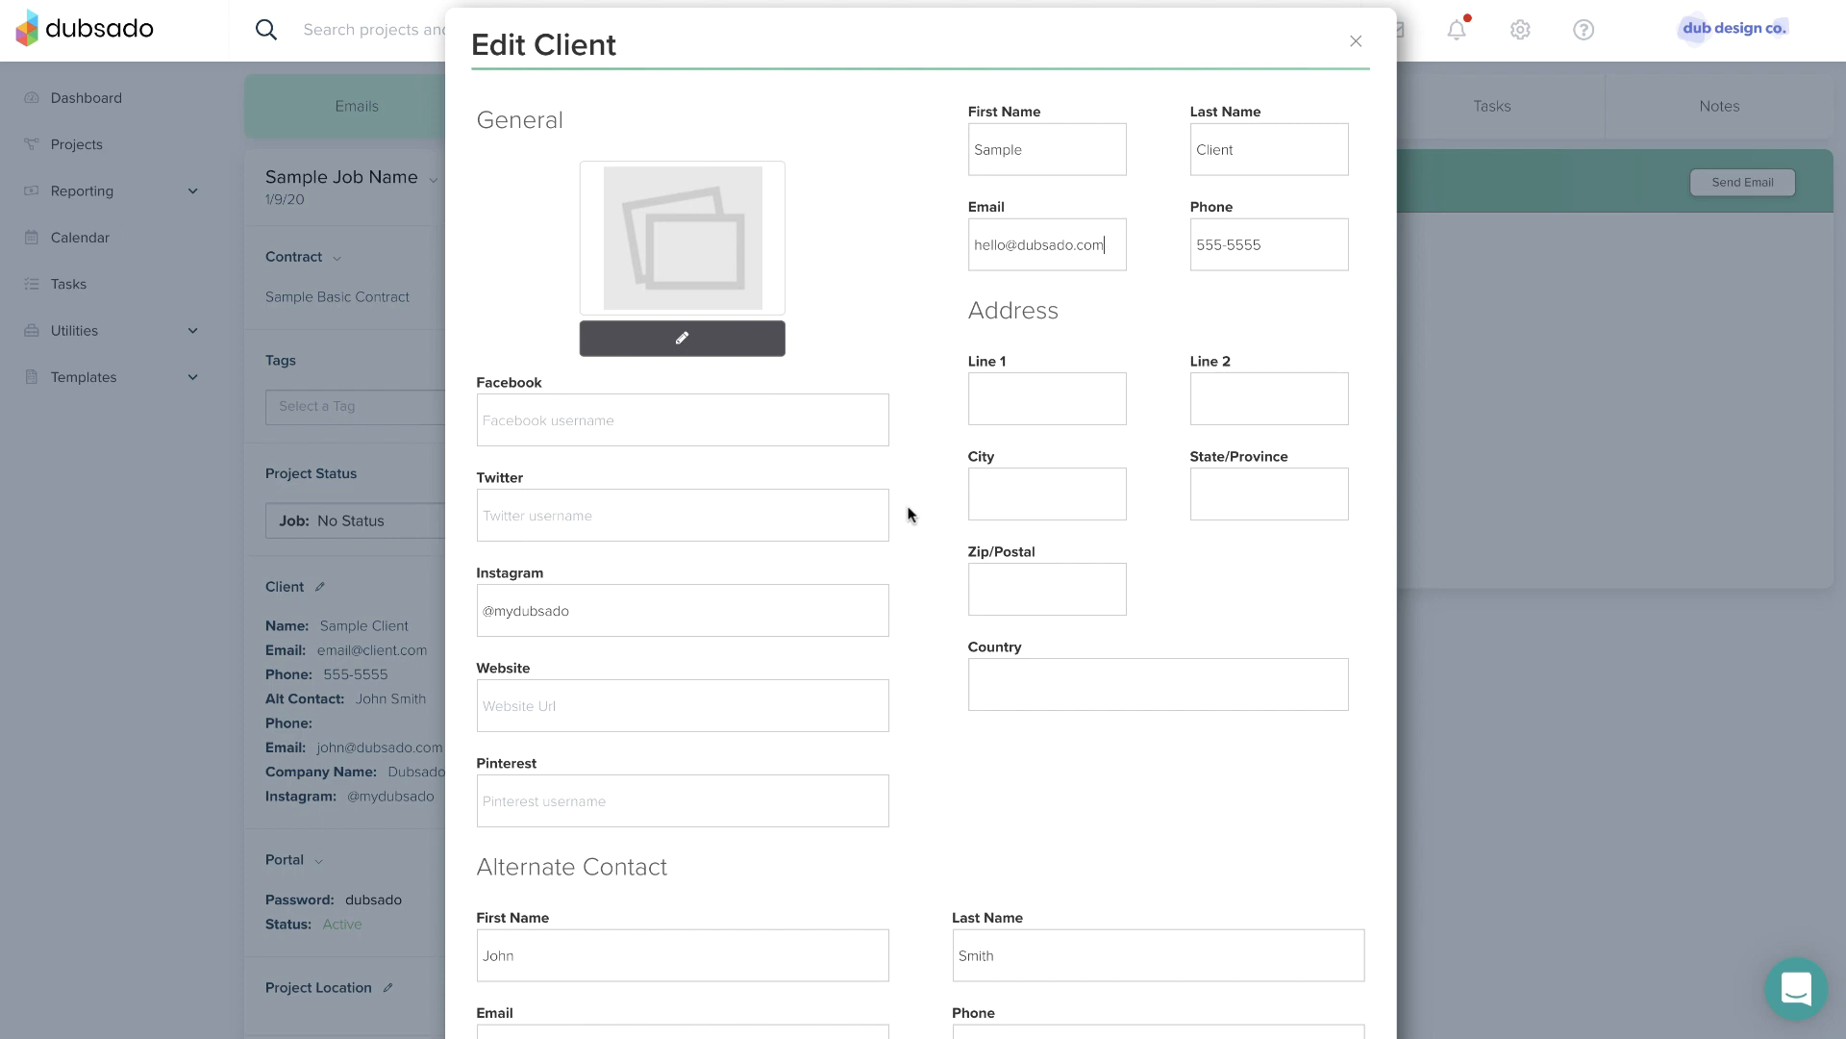
scroll("down", 3)
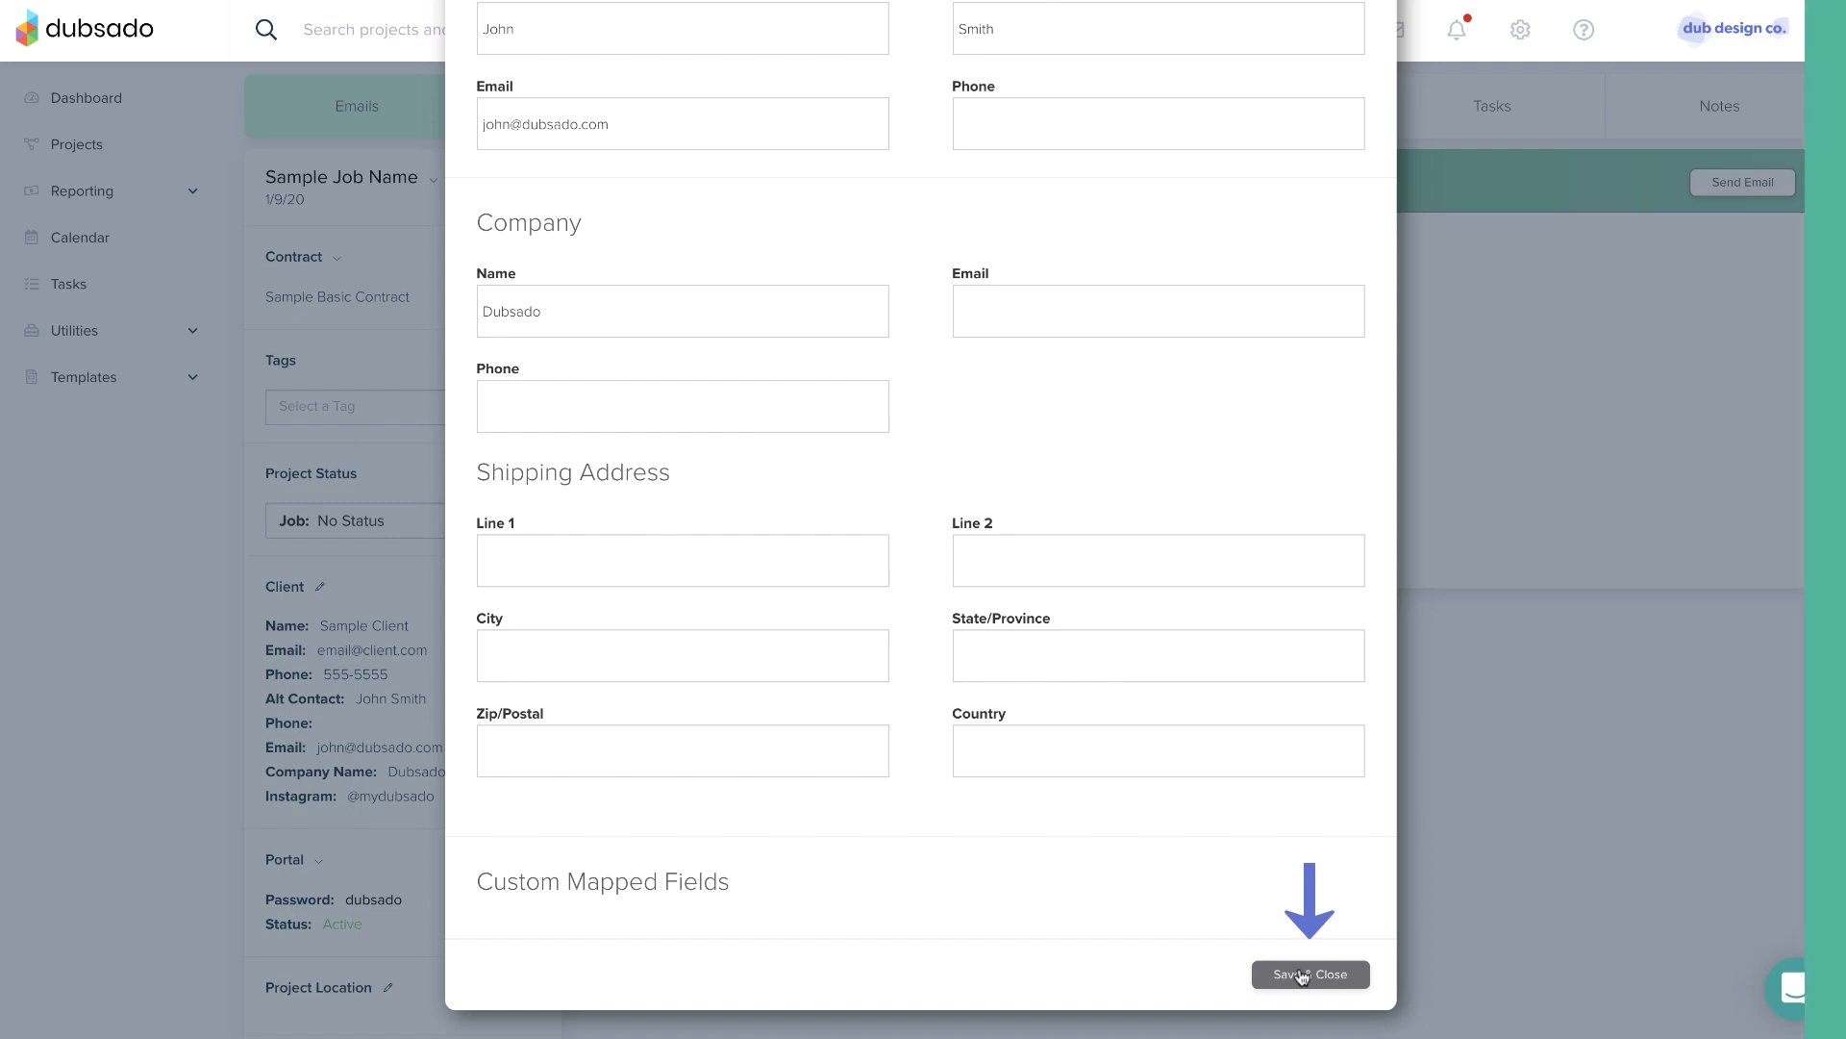
left_click(1310, 975)
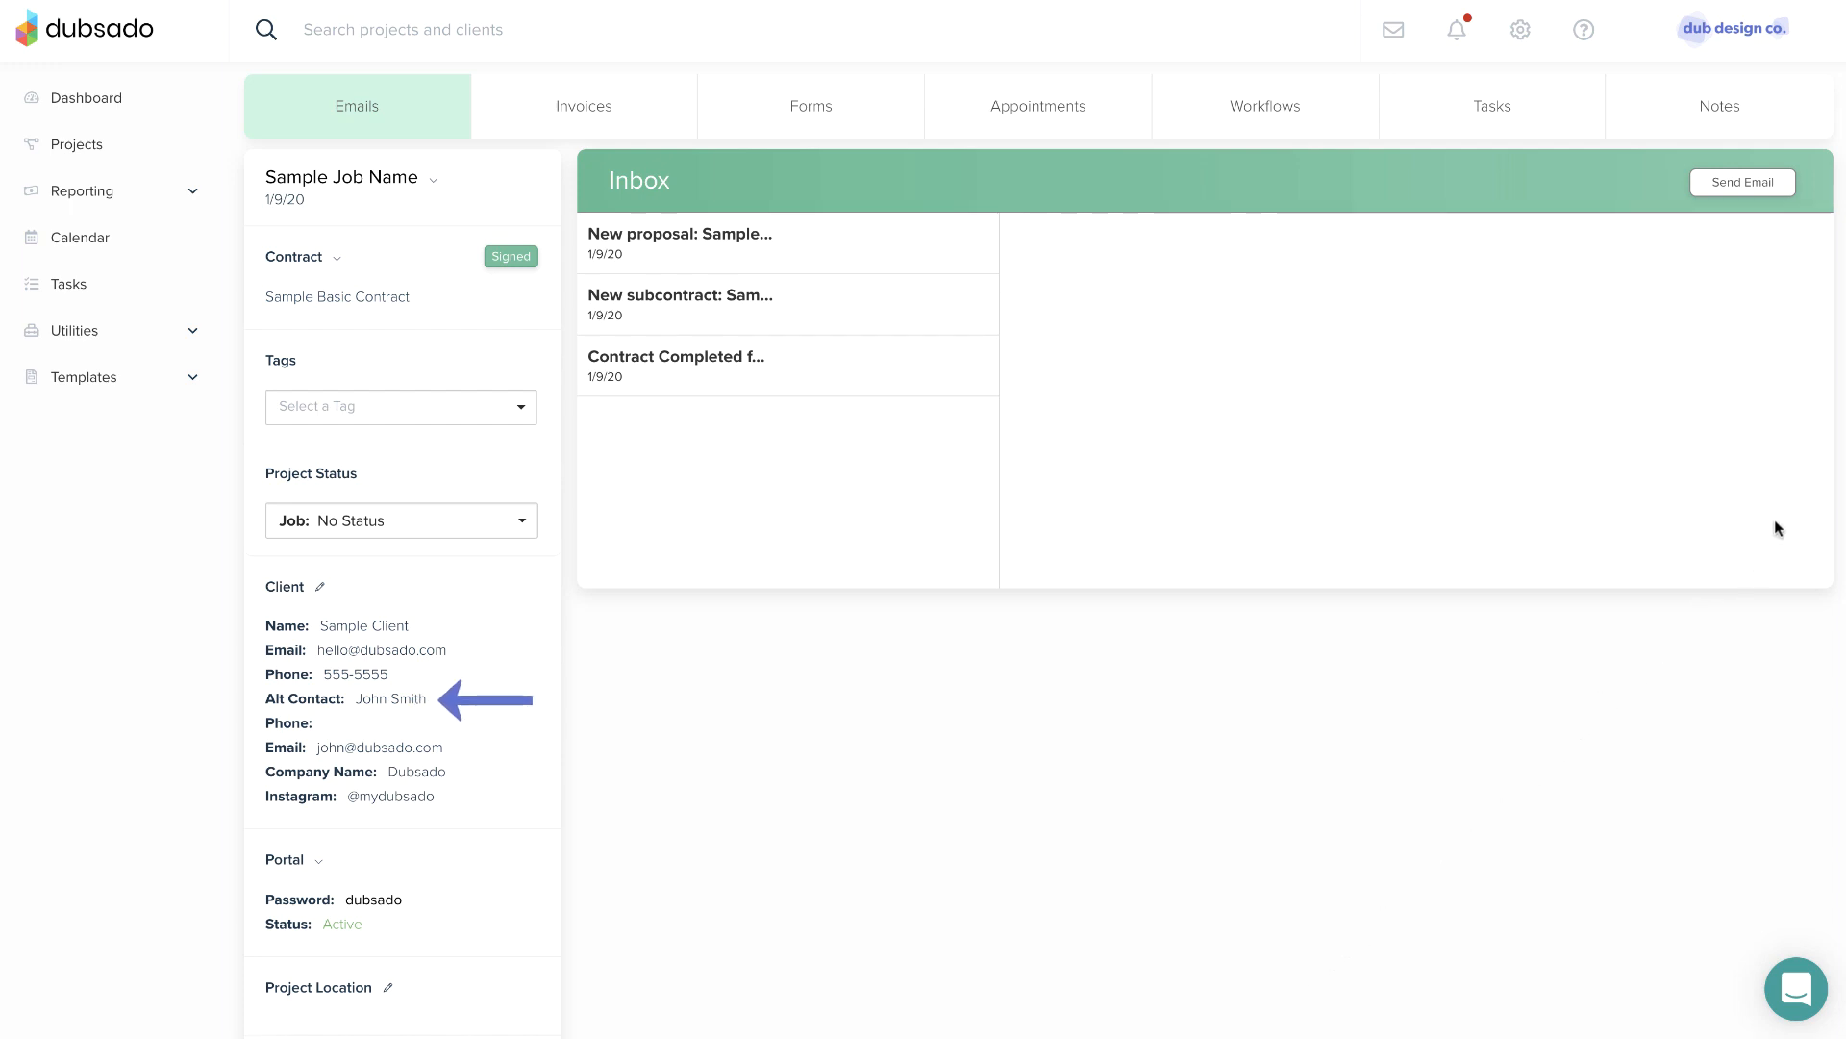
left_click(1742, 183)
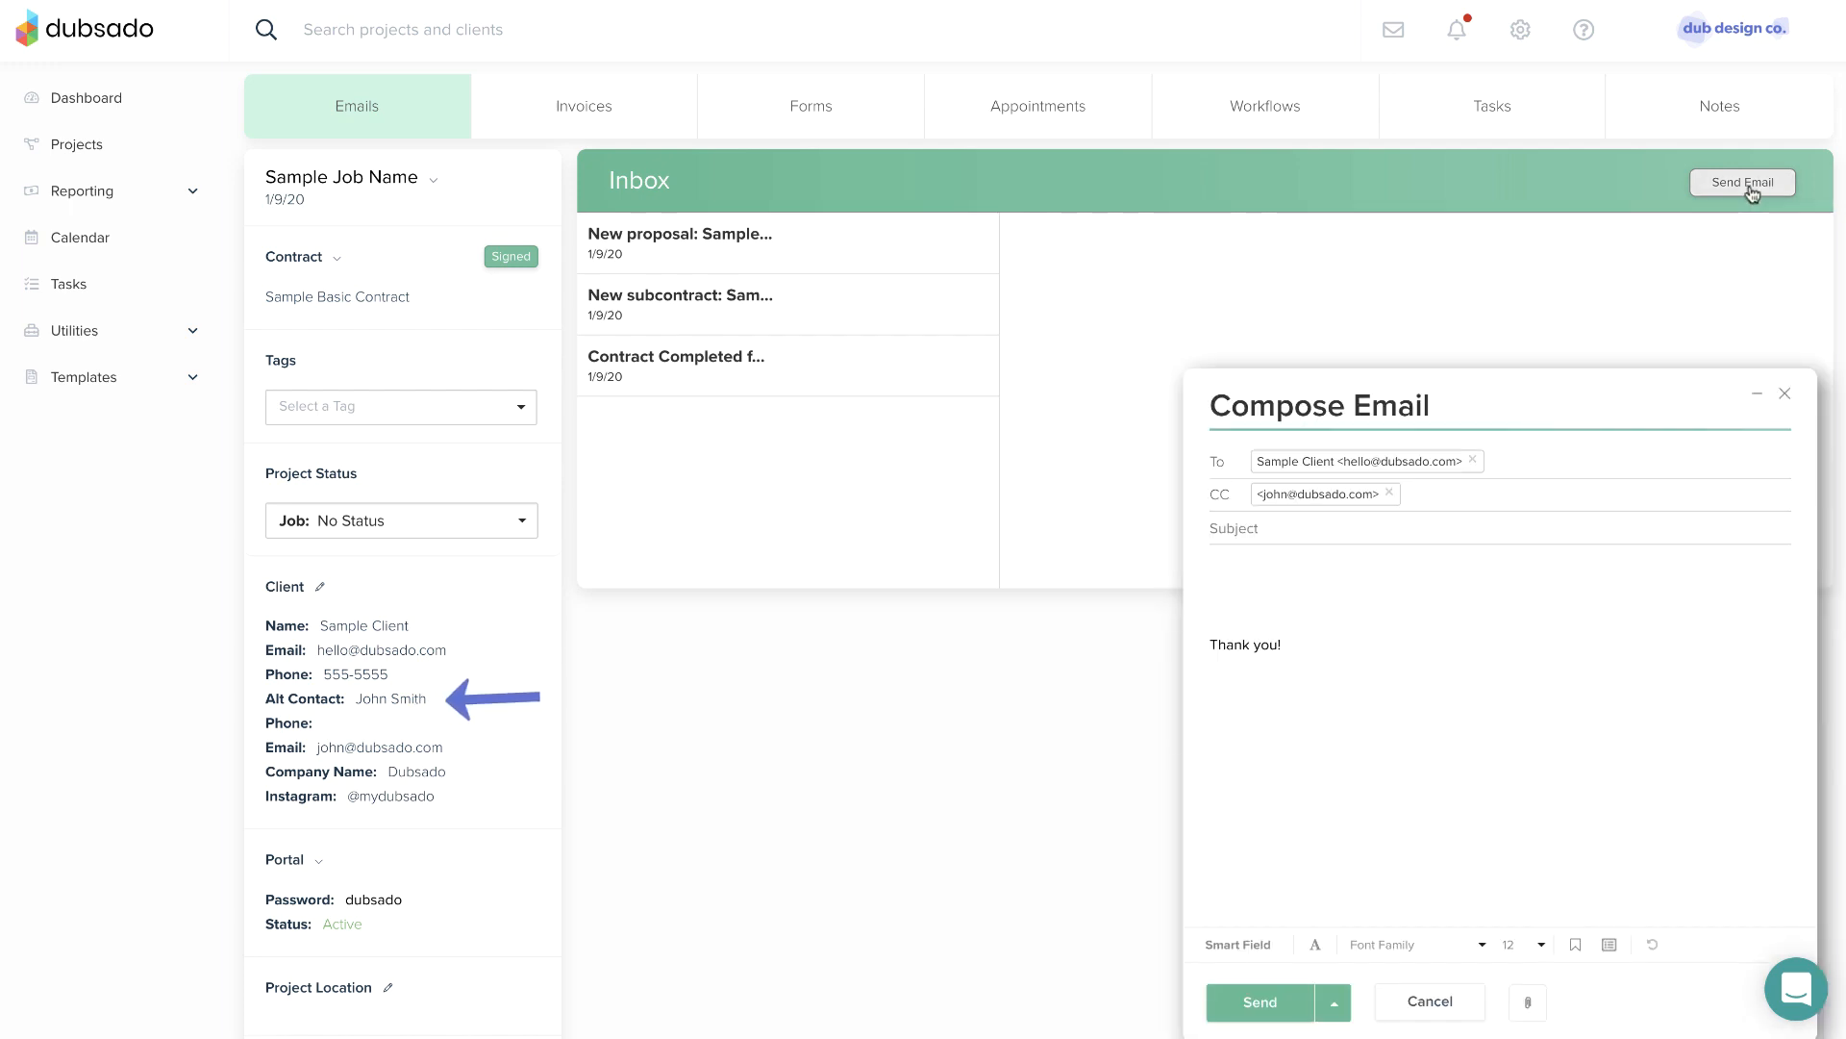